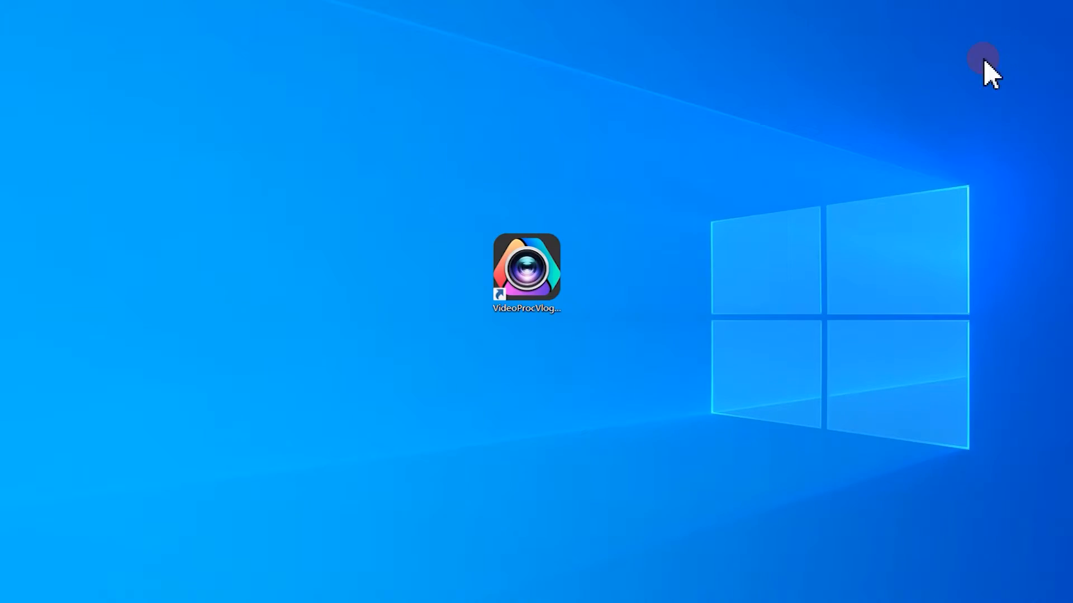
Step: Launch VideoProc Vlogger and create a 1920 x 1080 (16:9), 30 fps new project
left_click(526, 271)
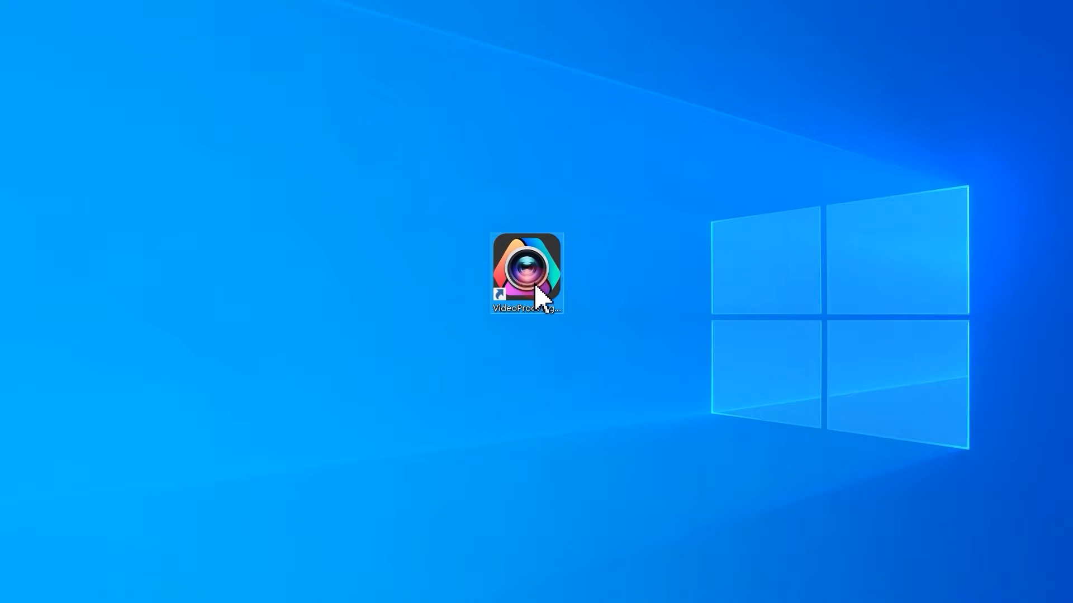
double_click(526, 273)
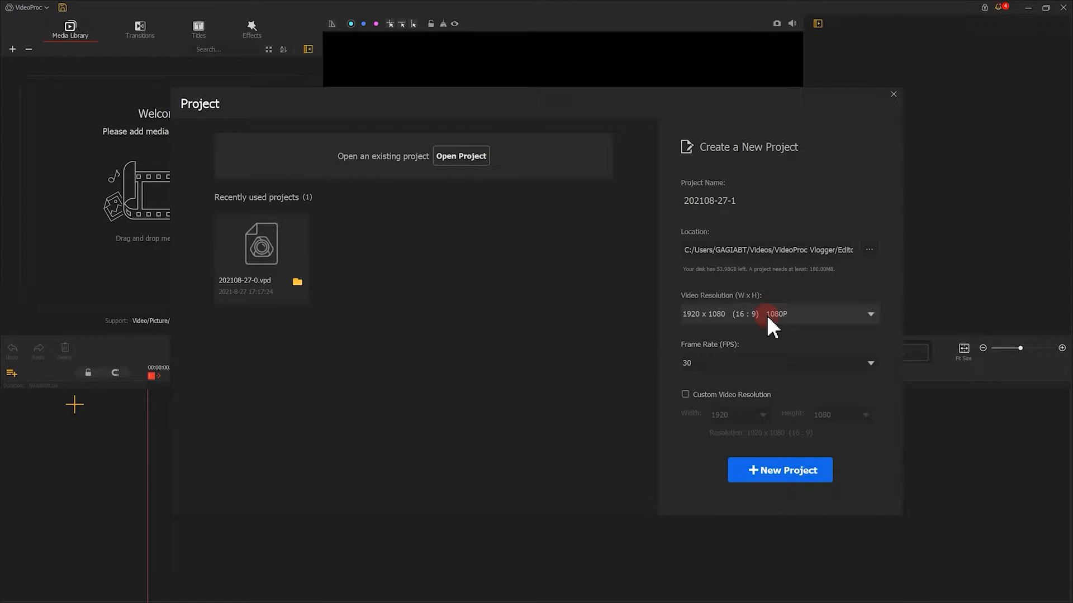
left_click(870, 313)
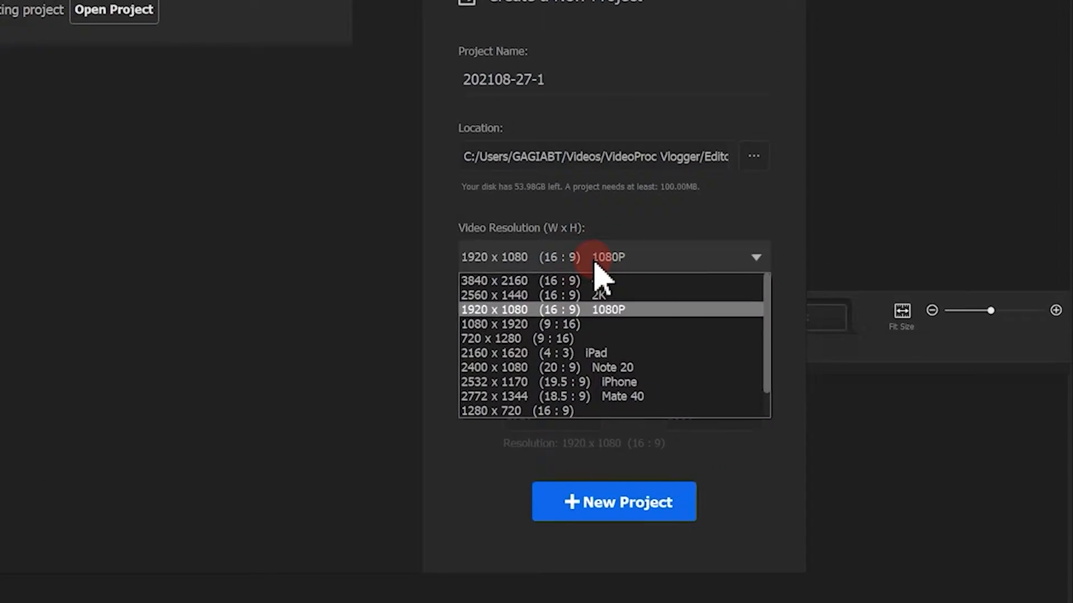
left_click(537, 309)
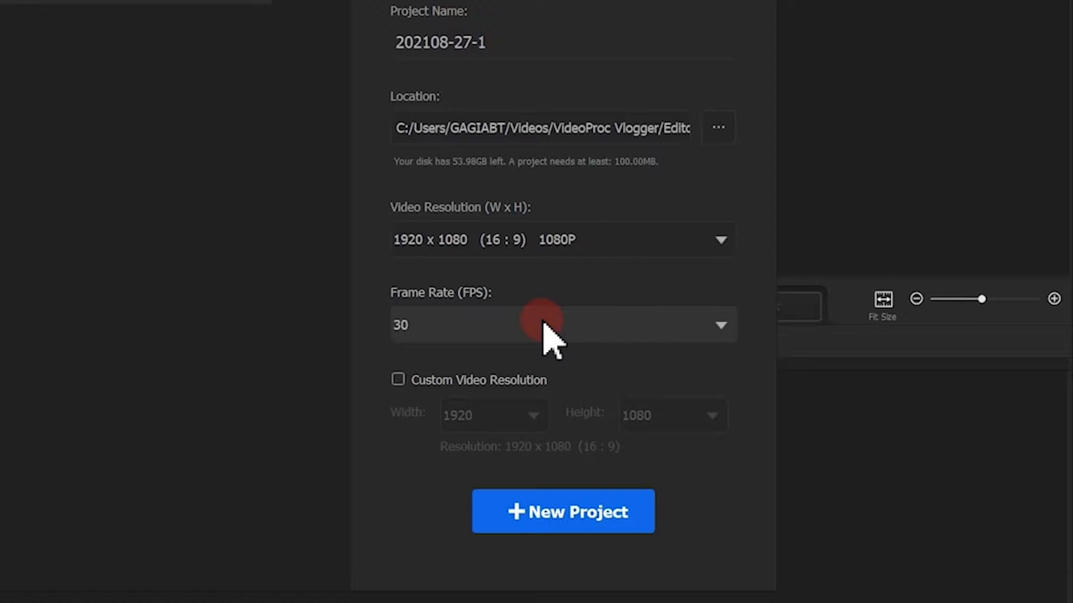
left_click(562, 511)
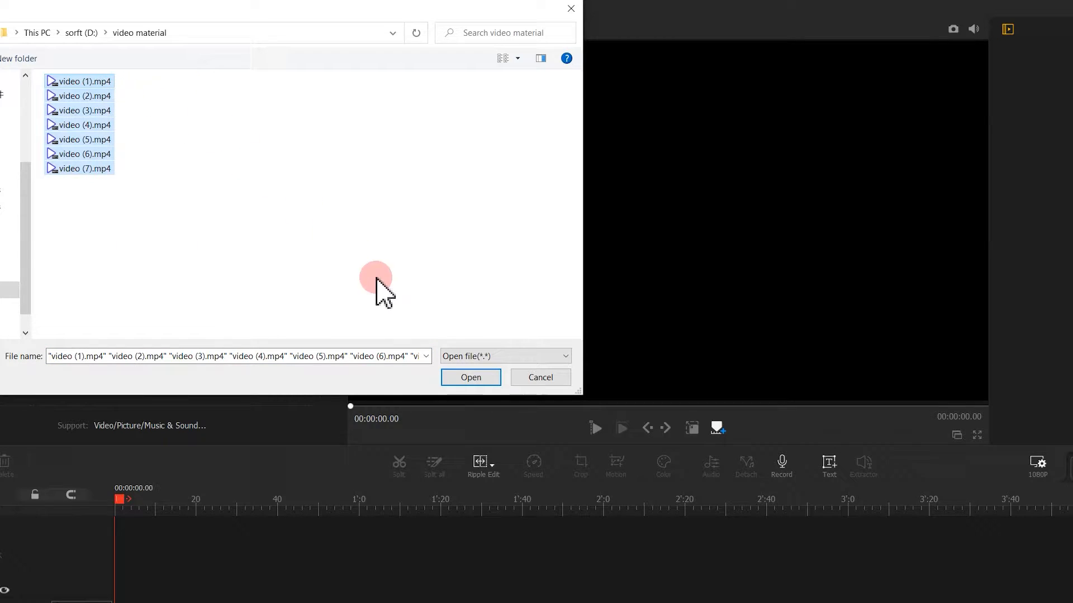
Step: Import video (1) to video (7).mp4 into the media library
left_click(471, 377)
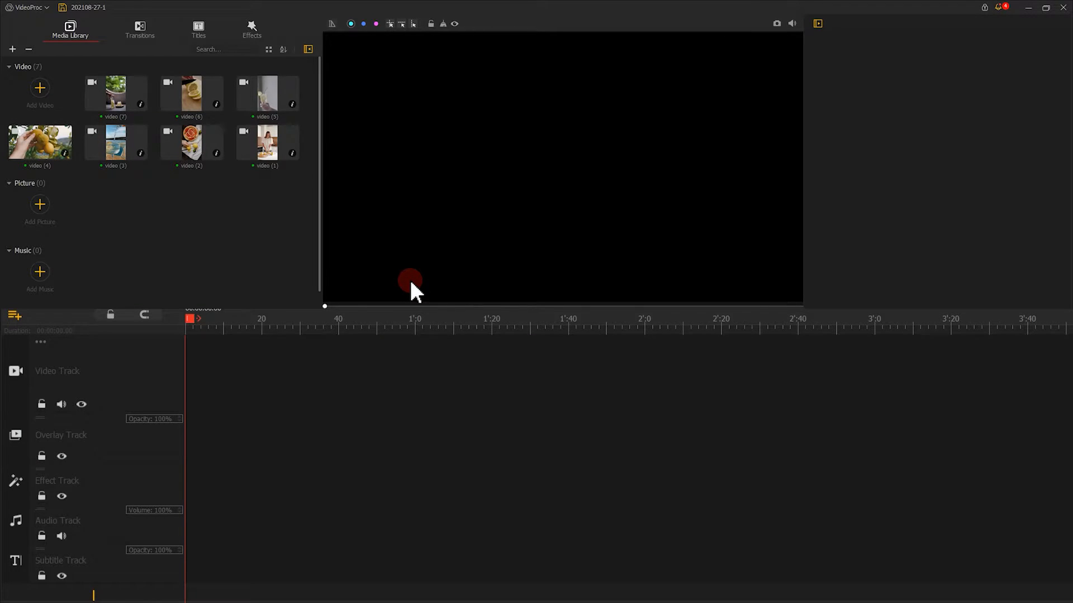
Step: Place the grapefruit, lemon slices and pouring clips on the video track and two overlay tracks
left_click(62, 435)
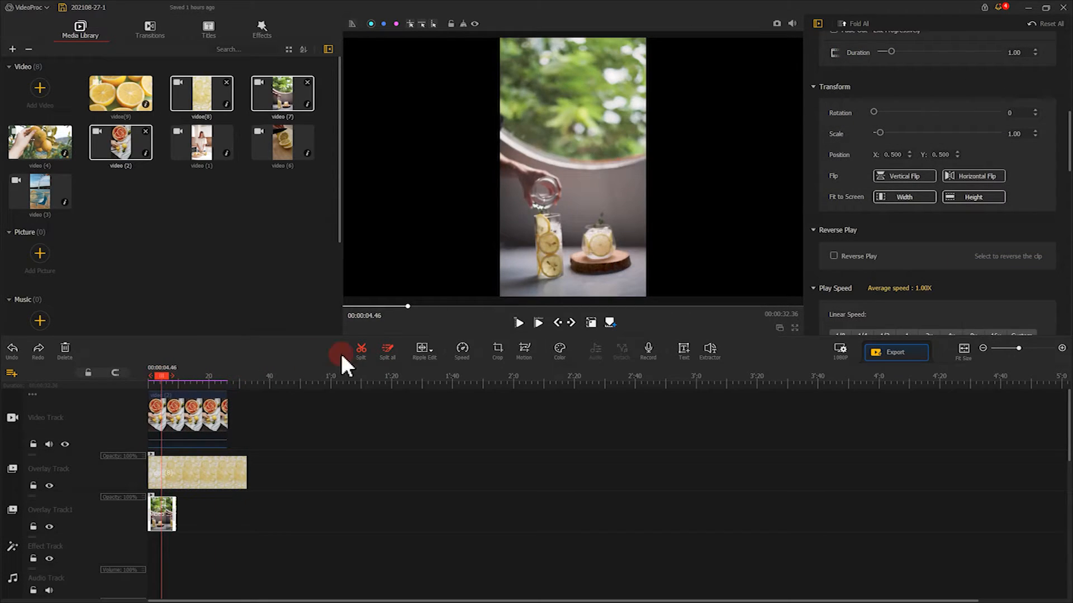
Step: Crop and reposition the pouring clip to sit on the right of the preview
left_click(497, 351)
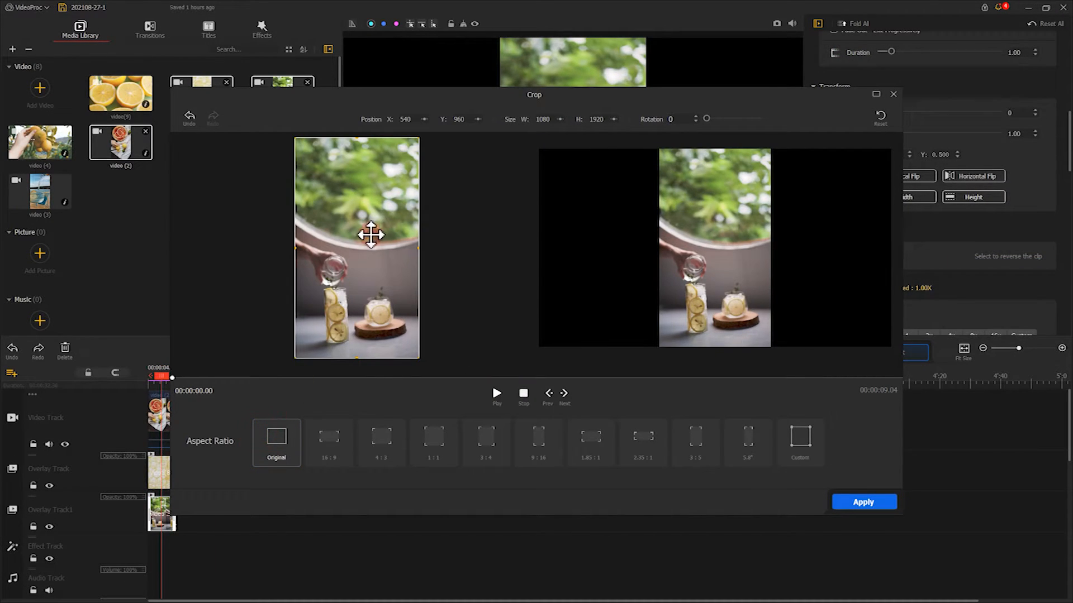
left_click_drag(371, 234, 400, 219)
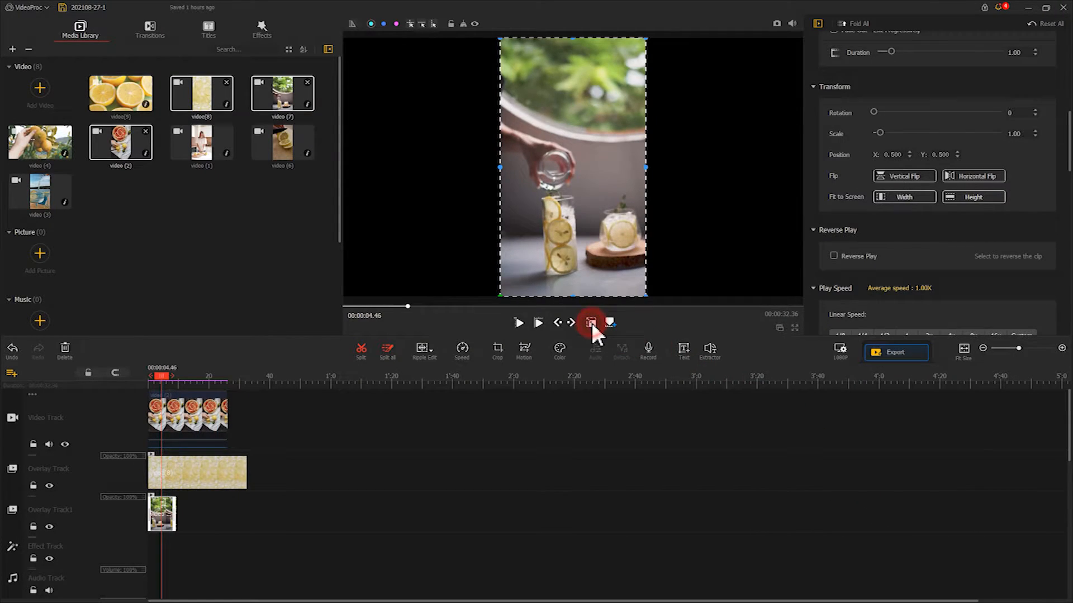
left_click(590, 322)
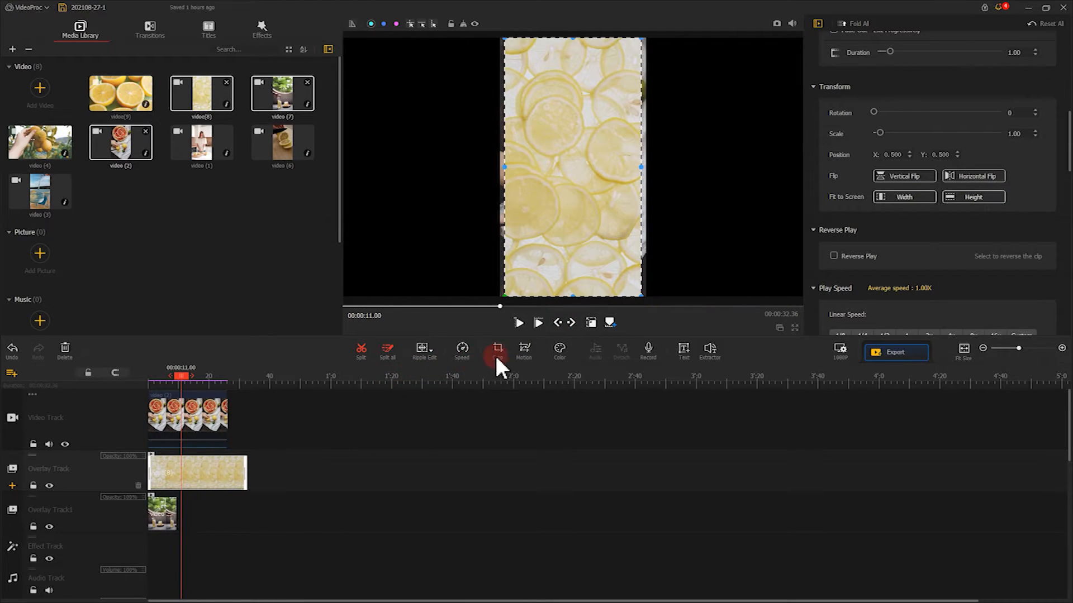
left_click(497, 351)
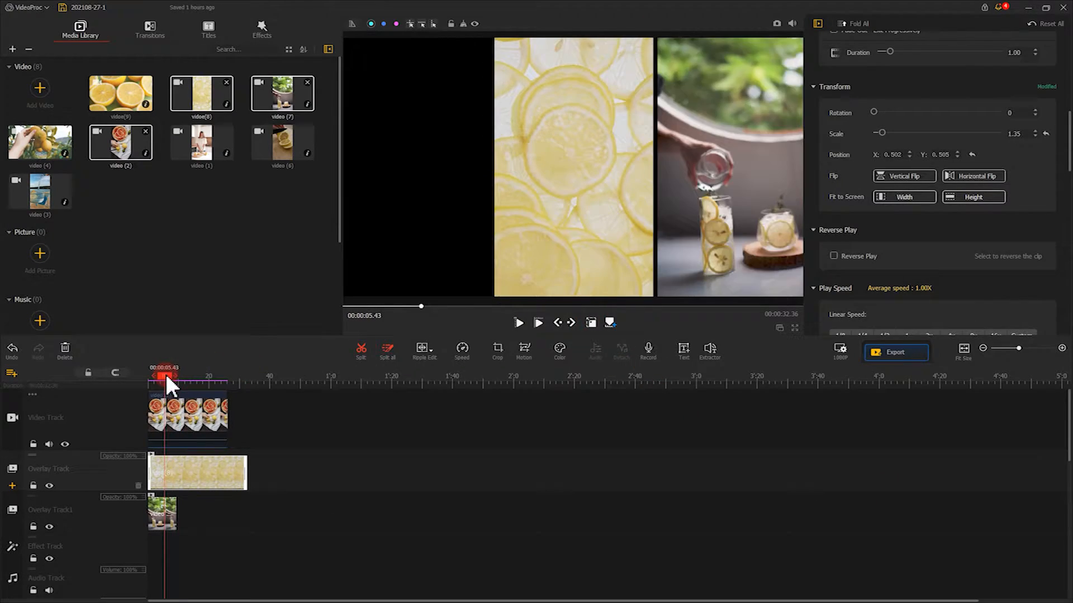
Step: Crop the grapefruit cutting clip to the left and place the lemon slices clip in the centre
left_click(497, 351)
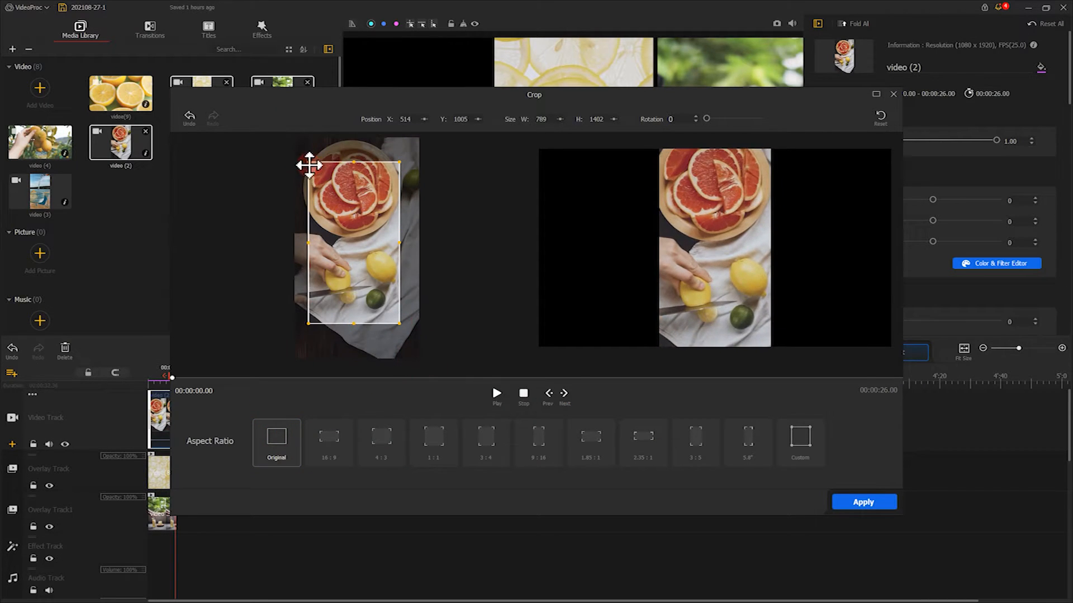
left_click(863, 502)
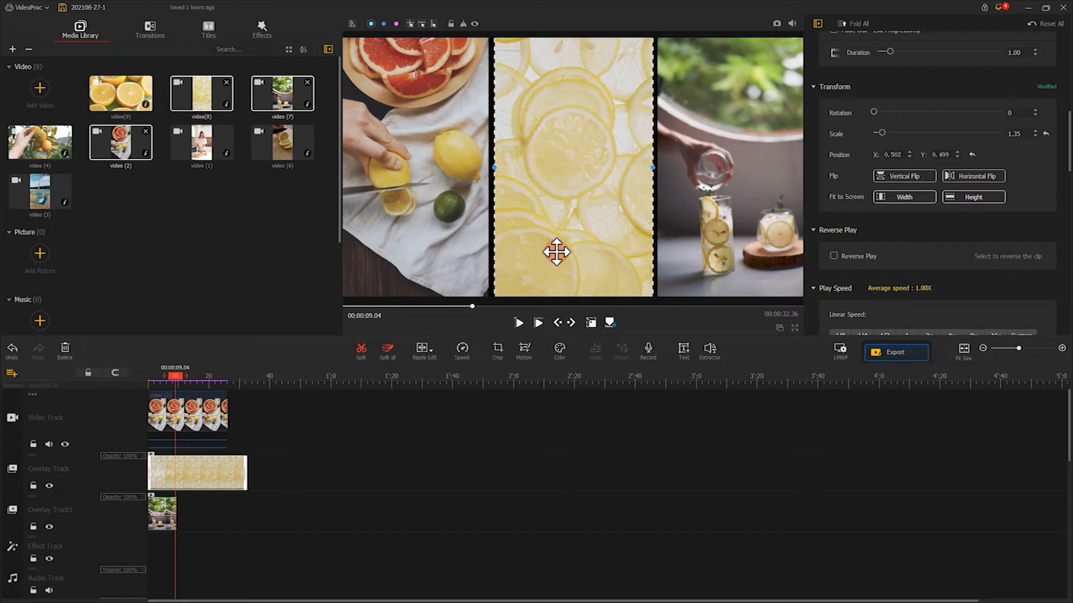
left_click(539, 322)
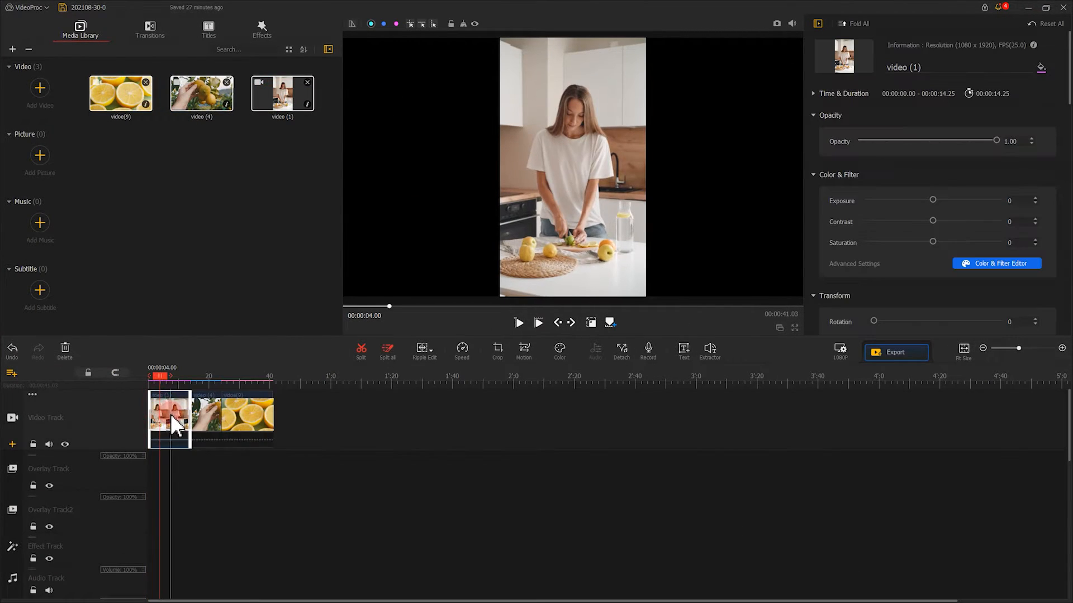
Step: Crop the kitchen clip to a shorter frame and move it onto the overlay track above the lemon clips
left_click(497, 351)
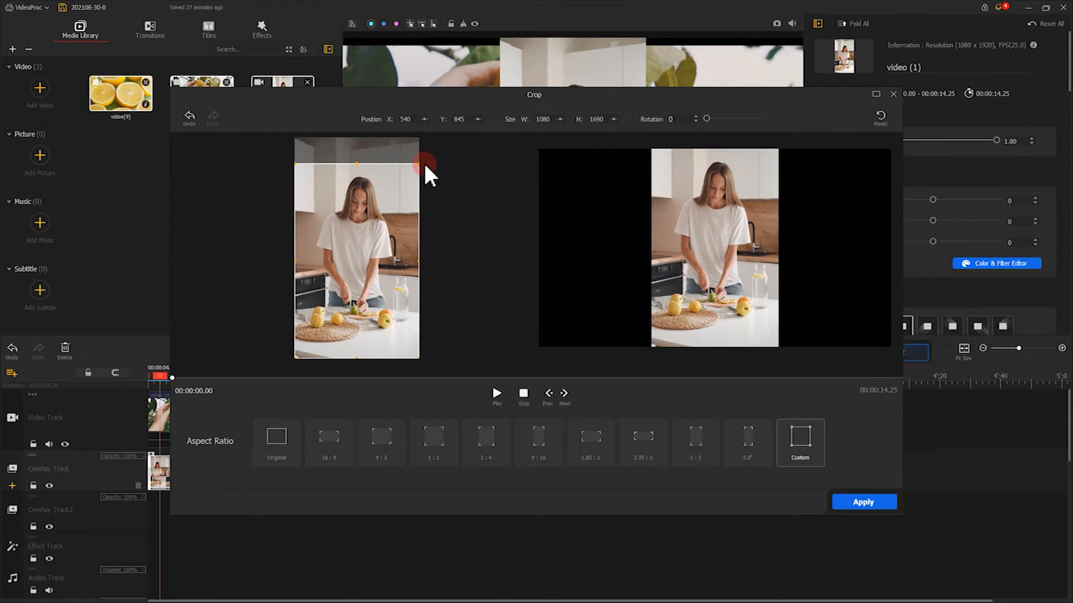
left_click(863, 502)
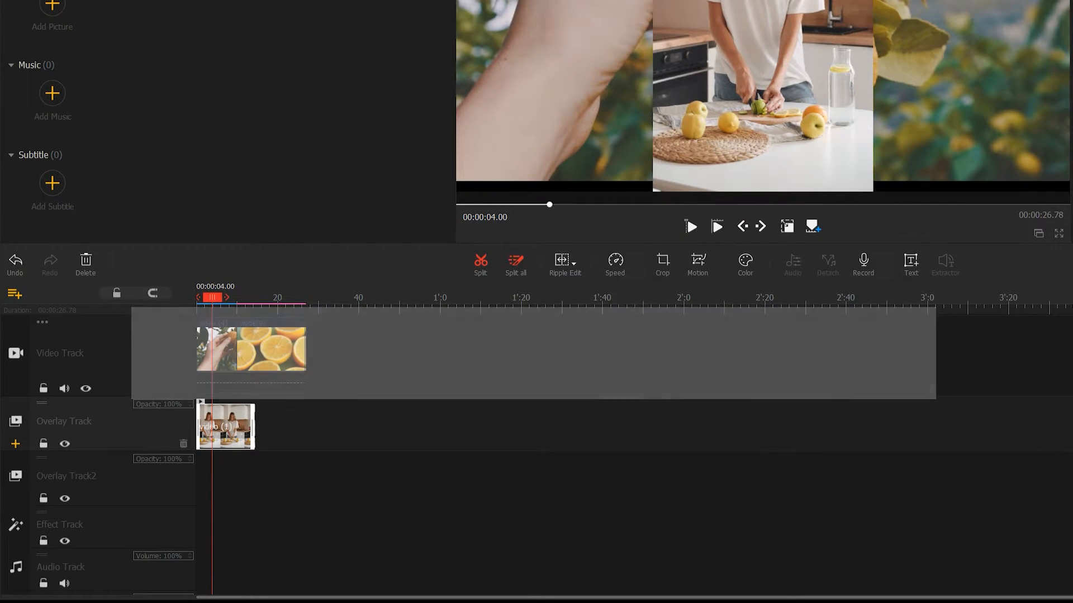
left_click(249, 348)
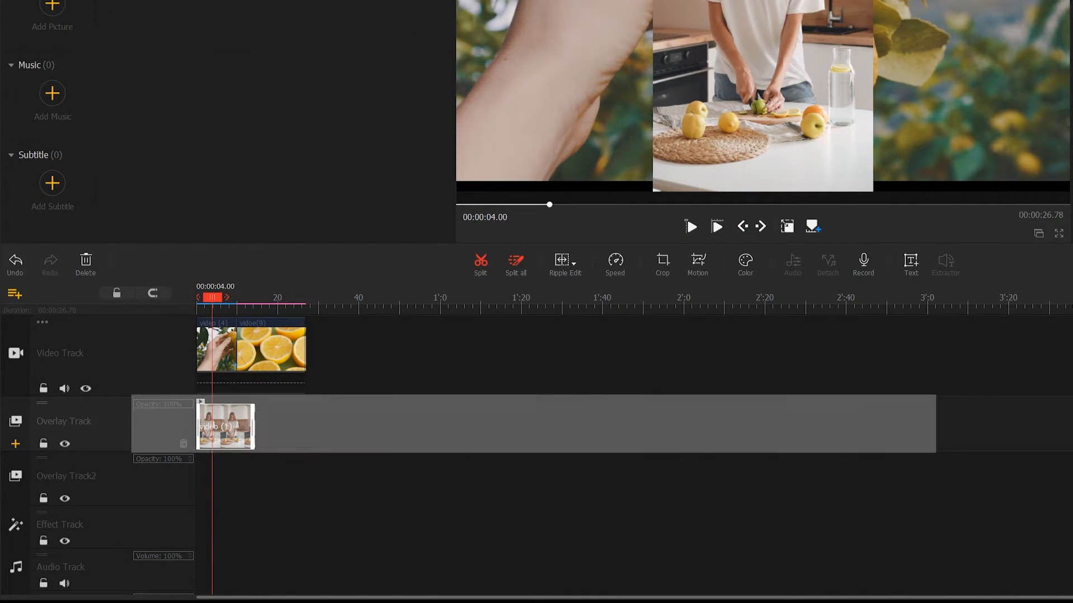
left_click(65, 444)
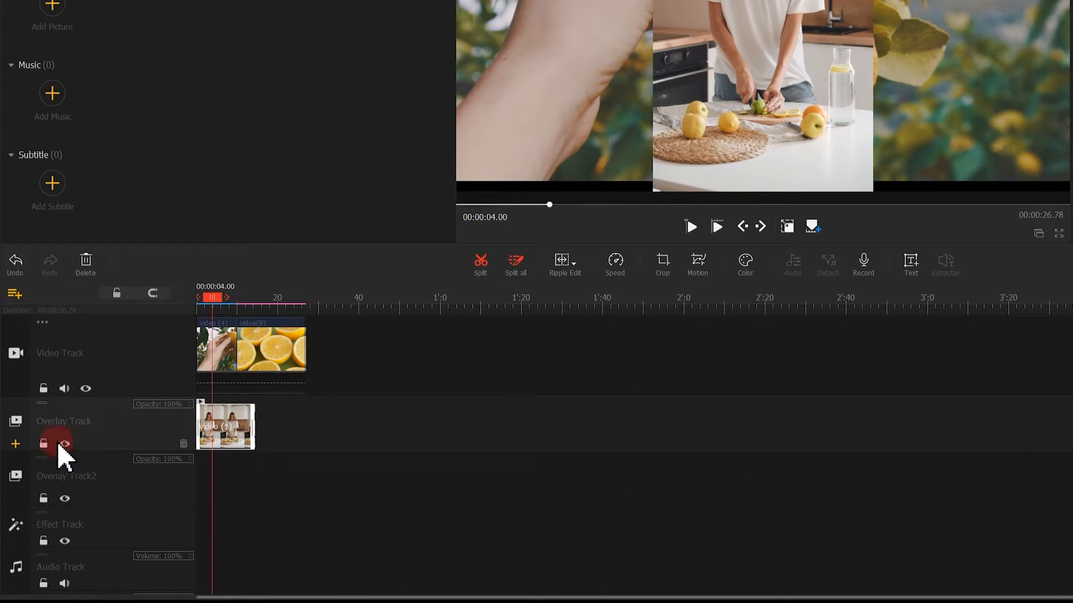
left_click(15, 443)
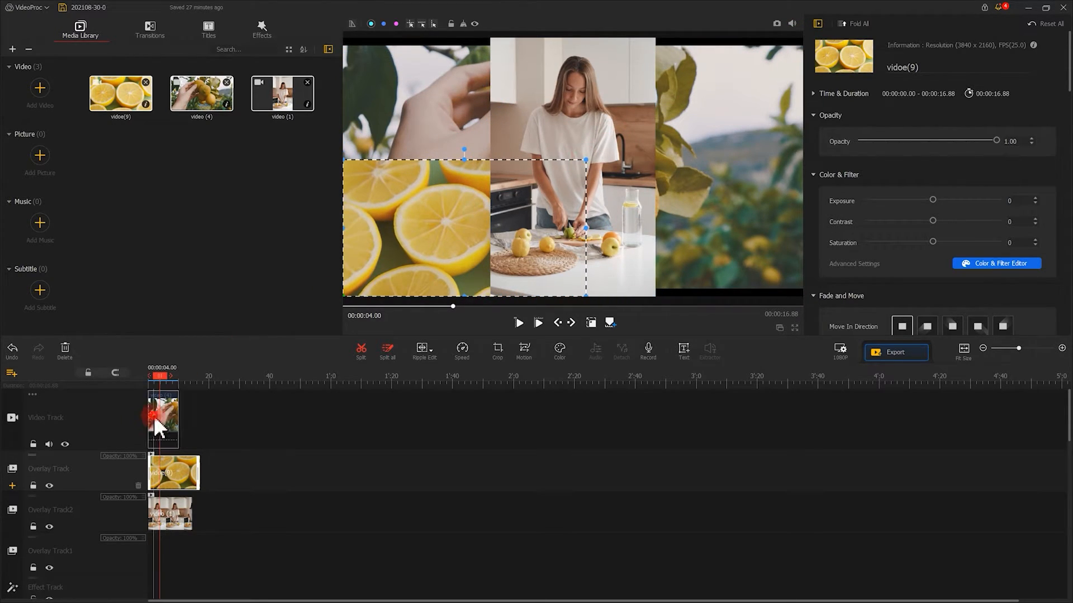
Step: Resize video (4), the lemon-picking clip, into the top-left quadrant beside the kitchen clip
left_click(163, 419)
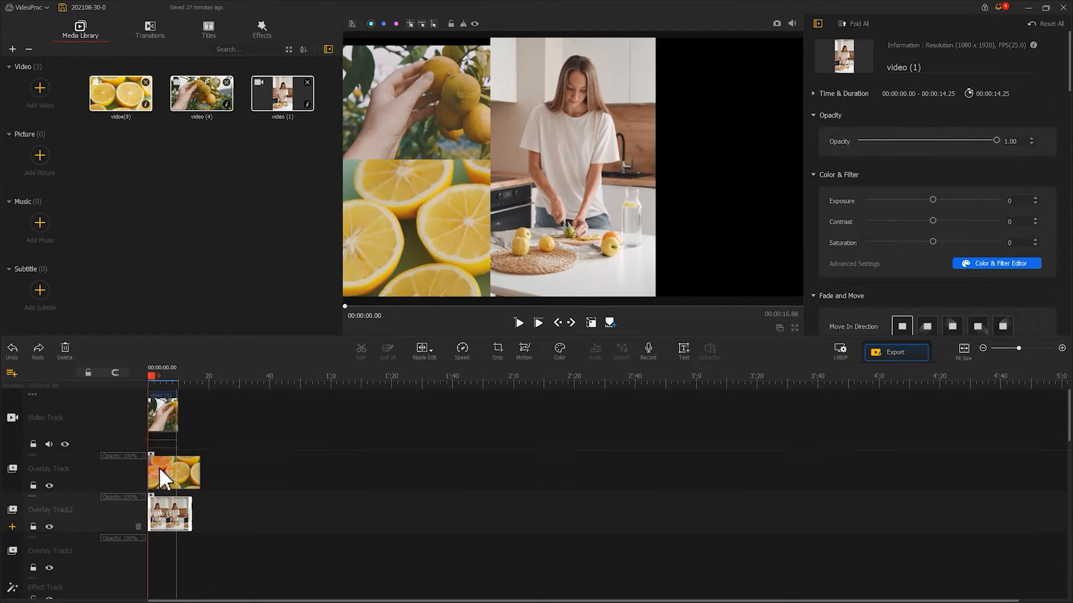
left_click(590, 322)
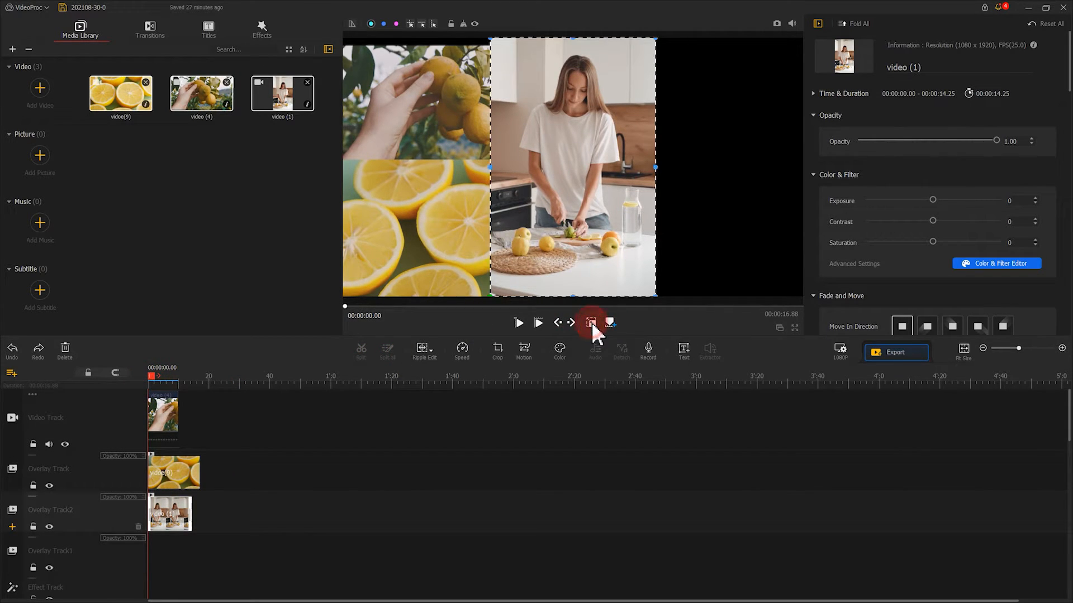